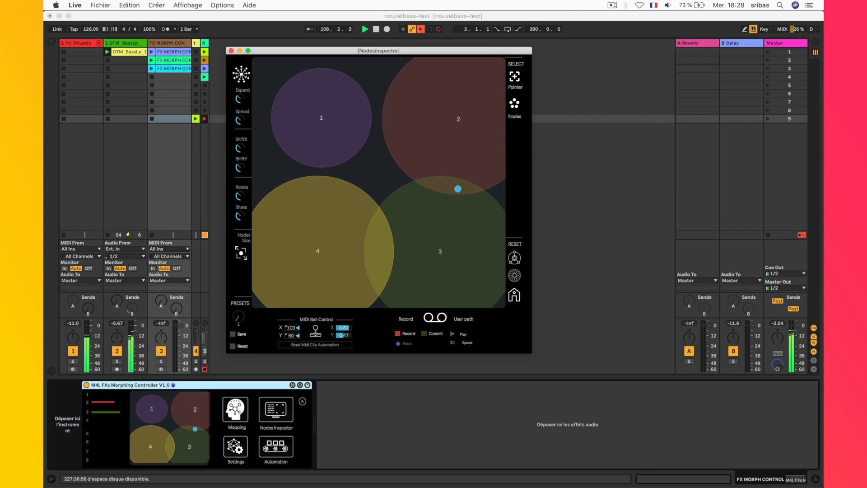
- Move the blue morph ball from the node 2/3 border fully into node 2
{"action": "left_click_drag", "start_coordinate": [458, 189], "coordinate": [459, 154]}
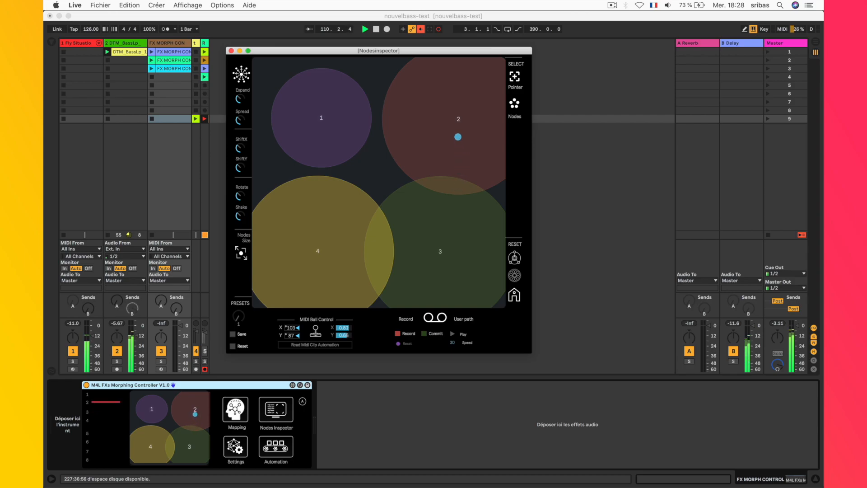
{"action": "left_click_drag", "start_coordinate": [458, 137], "coordinate": [366, 194]}
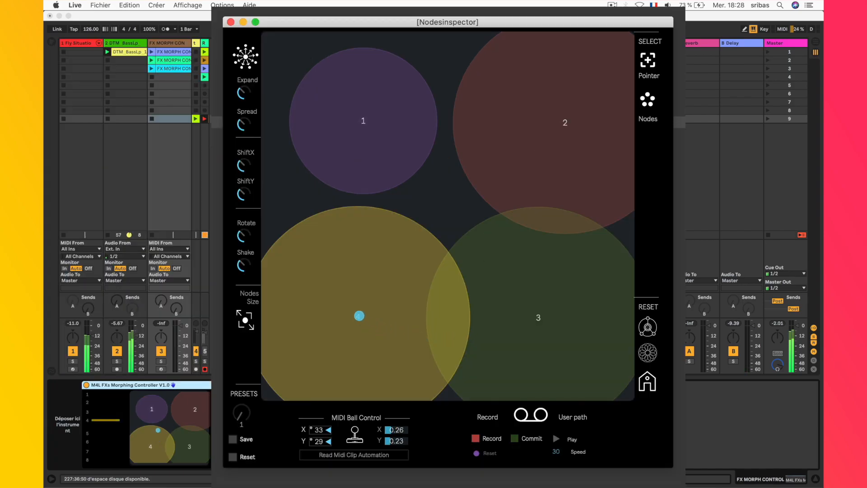
- Sweep the morph ball from node 4 across the 4/3 overlap onto node 3
{"action": "left_click_drag", "start_coordinate": [358, 316], "coordinate": [351, 292]}
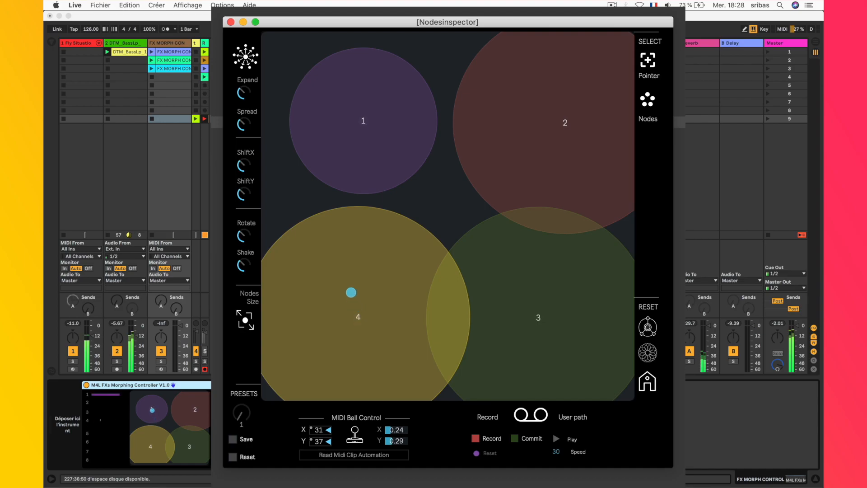
{"action": "left_click_drag", "start_coordinate": [351, 291], "coordinate": [448, 308]}
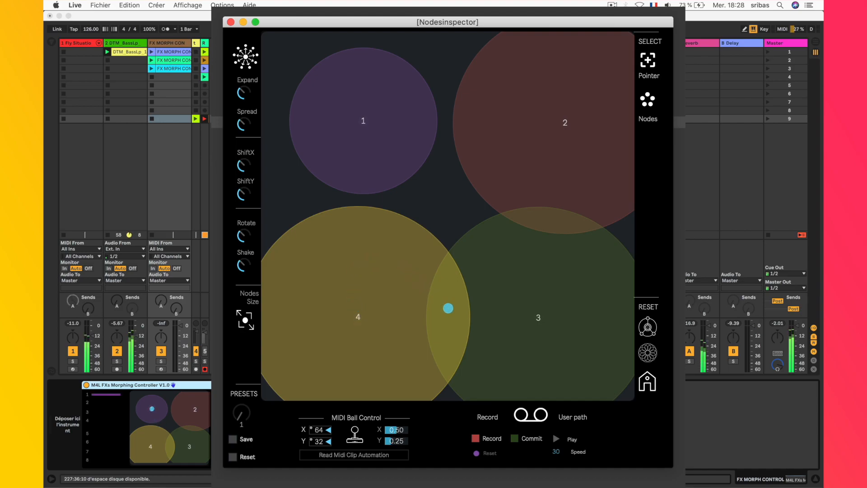
{"action": "left_click_drag", "start_coordinate": [448, 307], "coordinate": [541, 314]}
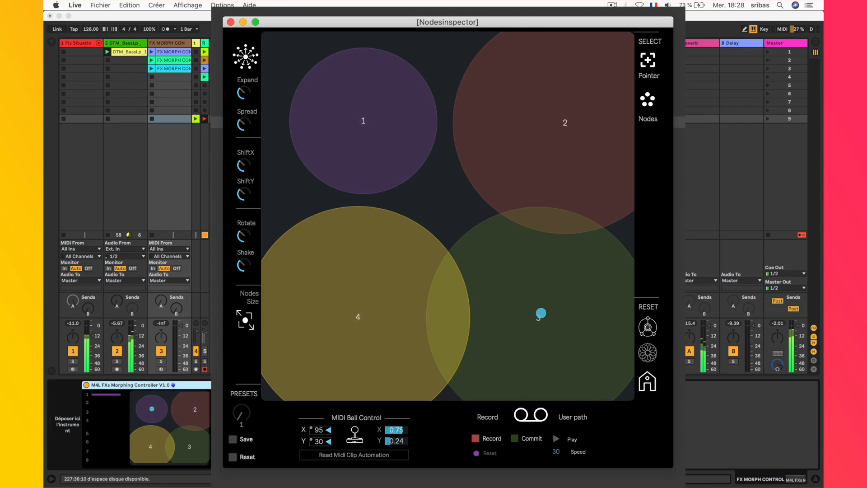
{"action": "left_click_drag", "start_coordinate": [540, 314], "coordinate": [558, 265]}
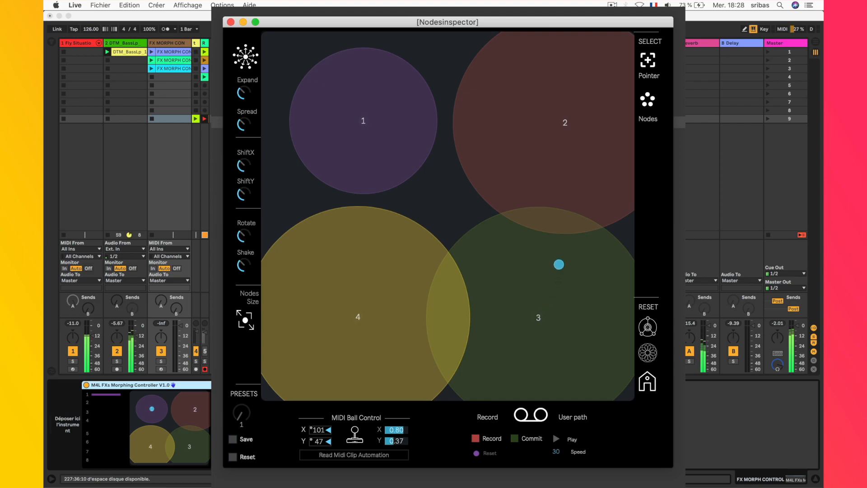
- Carry the morph ball up into node 2, then park it at the lower 4/3 overlap
{"action": "left_click_drag", "start_coordinate": [558, 265], "coordinate": [567, 182]}
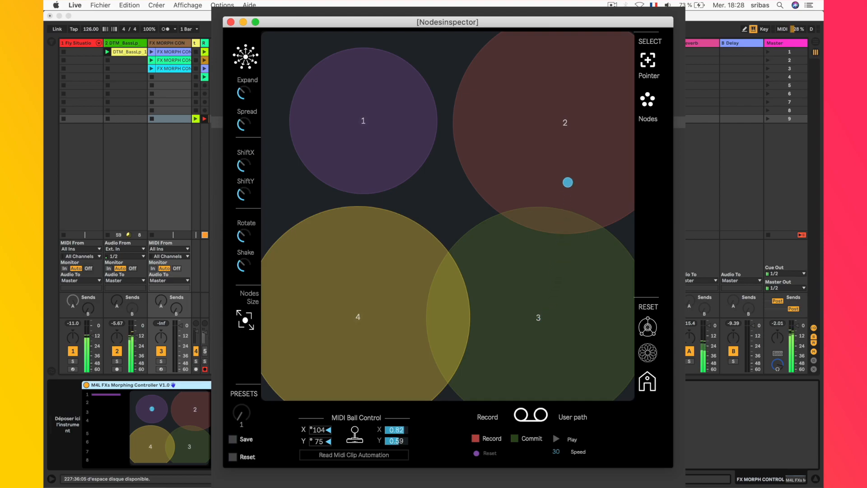
{"action": "left_click_drag", "start_coordinate": [567, 183], "coordinate": [564, 157]}
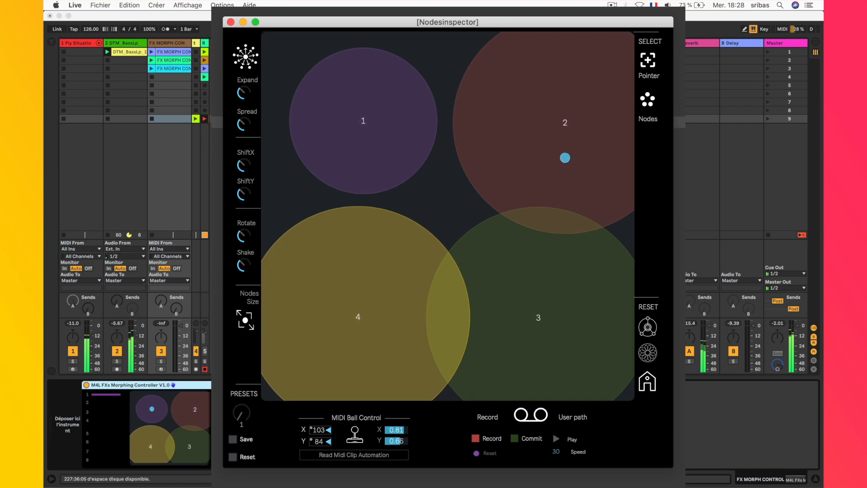
{"action": "left_click_drag", "start_coordinate": [564, 158], "coordinate": [465, 206]}
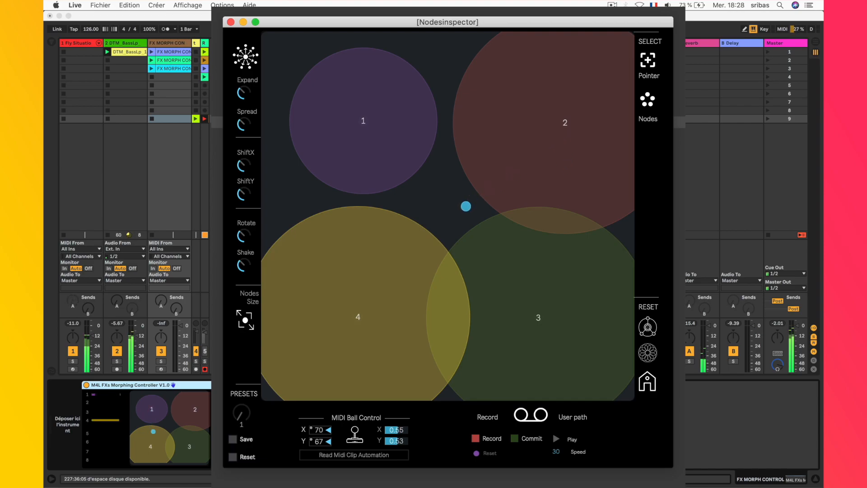
{"action": "left_click_drag", "start_coordinate": [466, 206], "coordinate": [400, 281]}
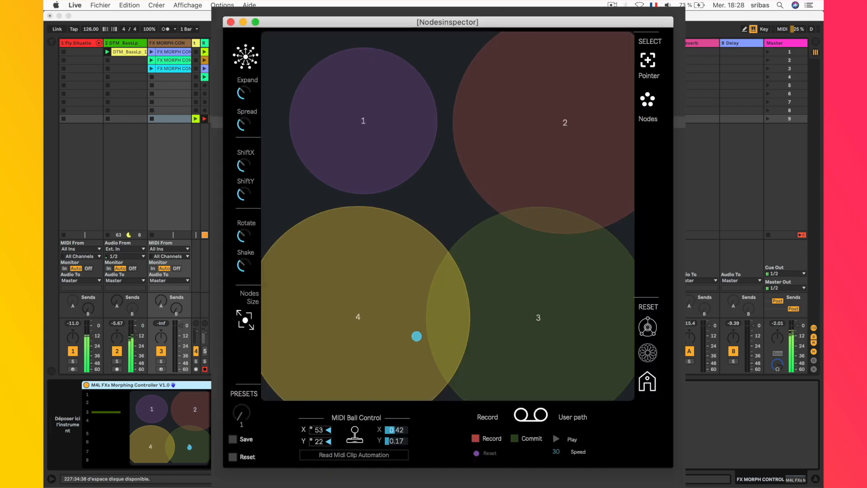
- Drag the morph ball from the 4/3 overlap back up into node 2
{"action": "left_click_drag", "start_coordinate": [417, 336], "coordinate": [358, 316]}
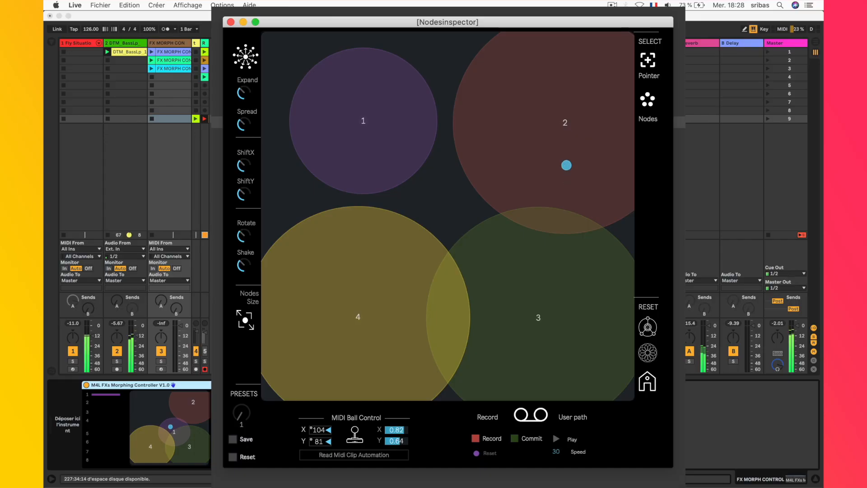
- Move the morph ball from node 2 down through node 4 and centre it on node 1
{"action": "left_click_drag", "start_coordinate": [565, 164], "coordinate": [557, 143]}
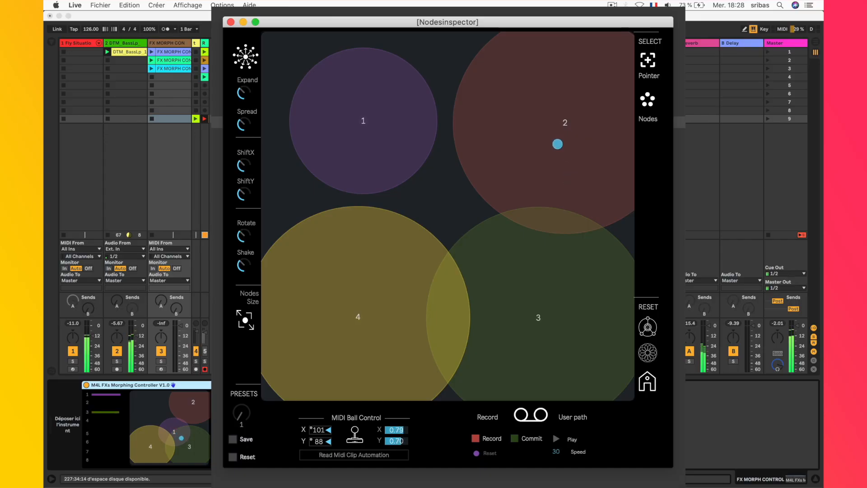
{"action": "left_click_drag", "start_coordinate": [557, 144], "coordinate": [404, 277]}
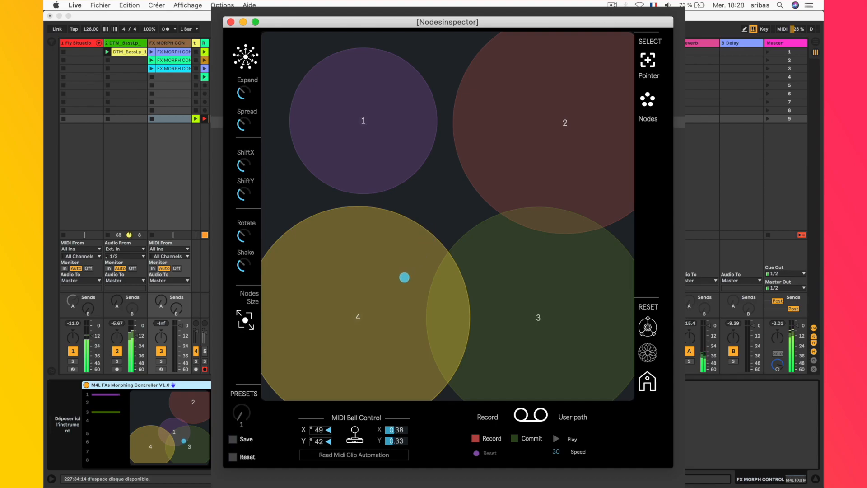
{"action": "left_click_drag", "start_coordinate": [404, 277], "coordinate": [390, 245]}
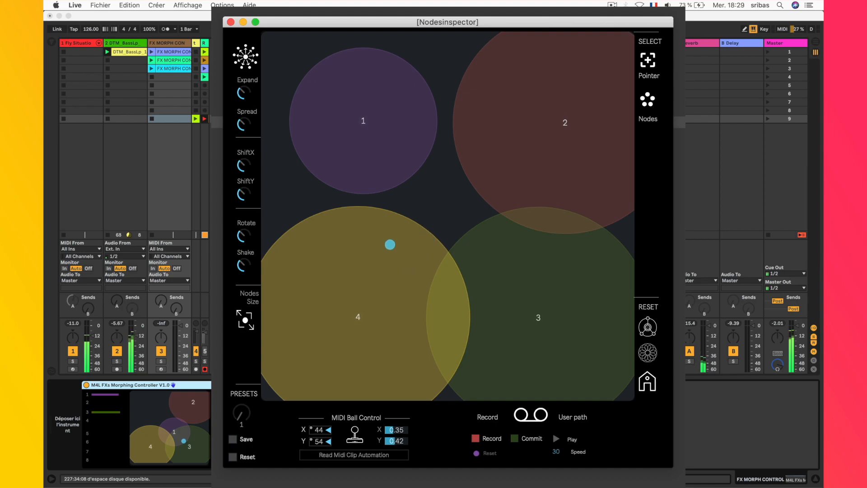
{"action": "left_click_drag", "start_coordinate": [391, 244], "coordinate": [366, 132]}
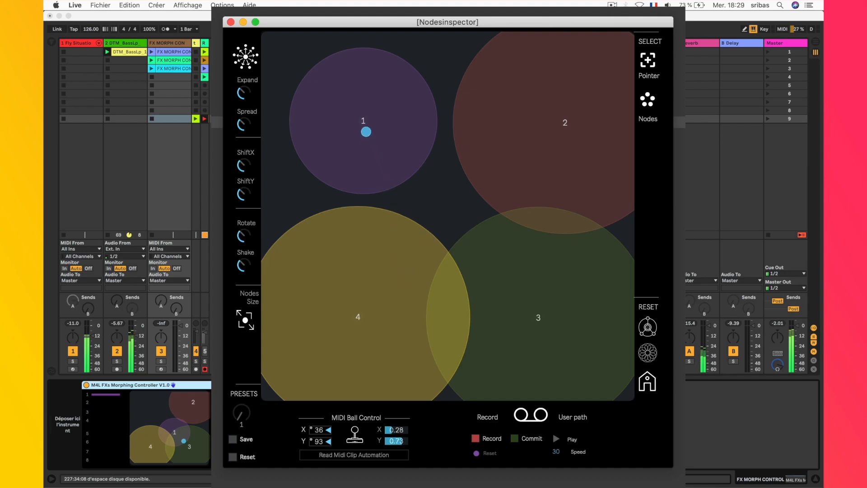
{"action": "left_click_drag", "start_coordinate": [366, 132], "coordinate": [363, 120]}
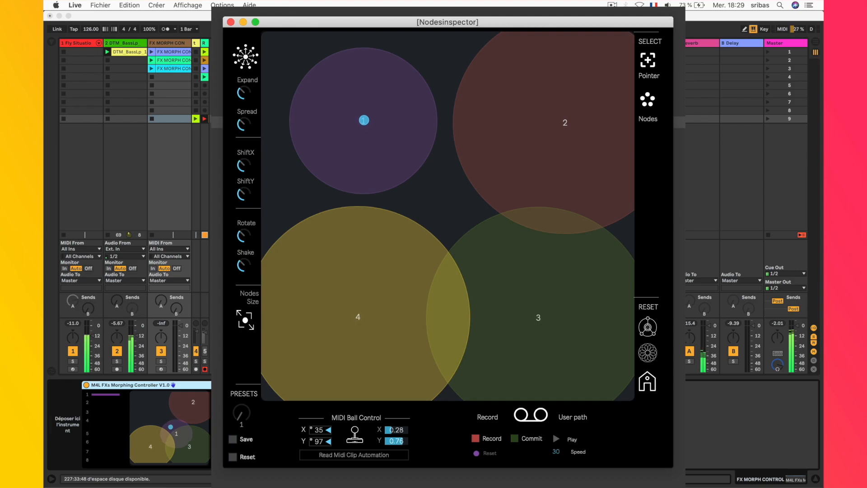